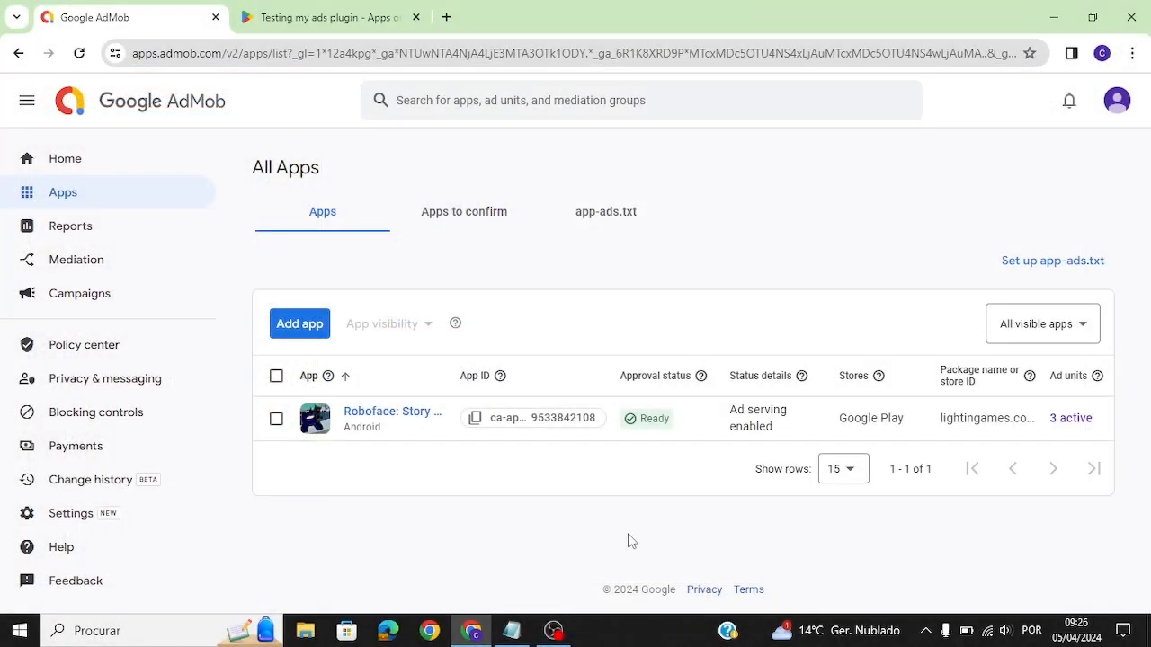
Step: Switch from the AdMob All Apps page to the Admob Test project in Godot
{"action": "left_click", "coordinate": [299, 324]}
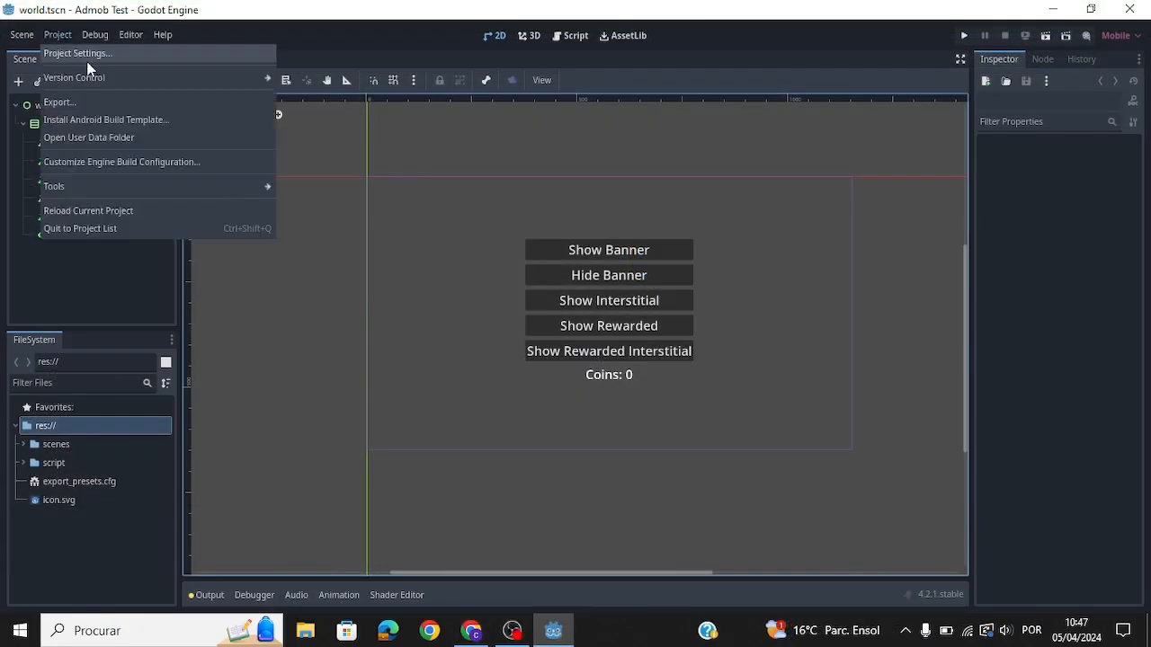
Step: Install the admob.zip plugin through AssetLib Import, then bring up Project > Export
{"action": "left_click", "coordinate": [105, 120]}
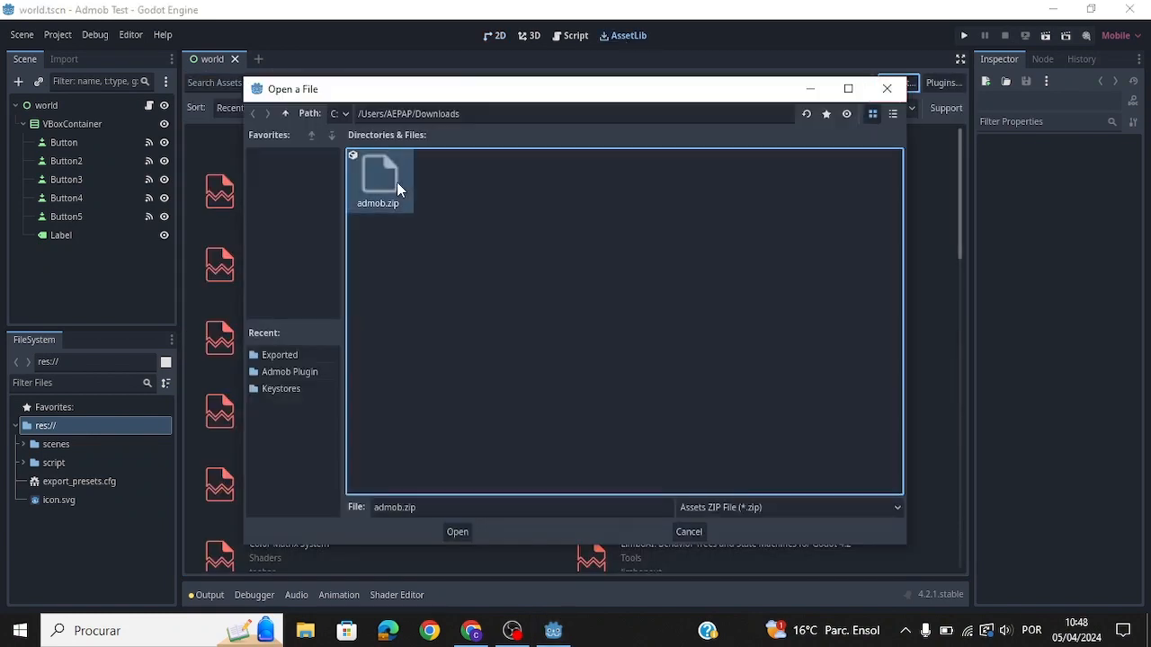
{"action": "left_click", "coordinate": [457, 531]}
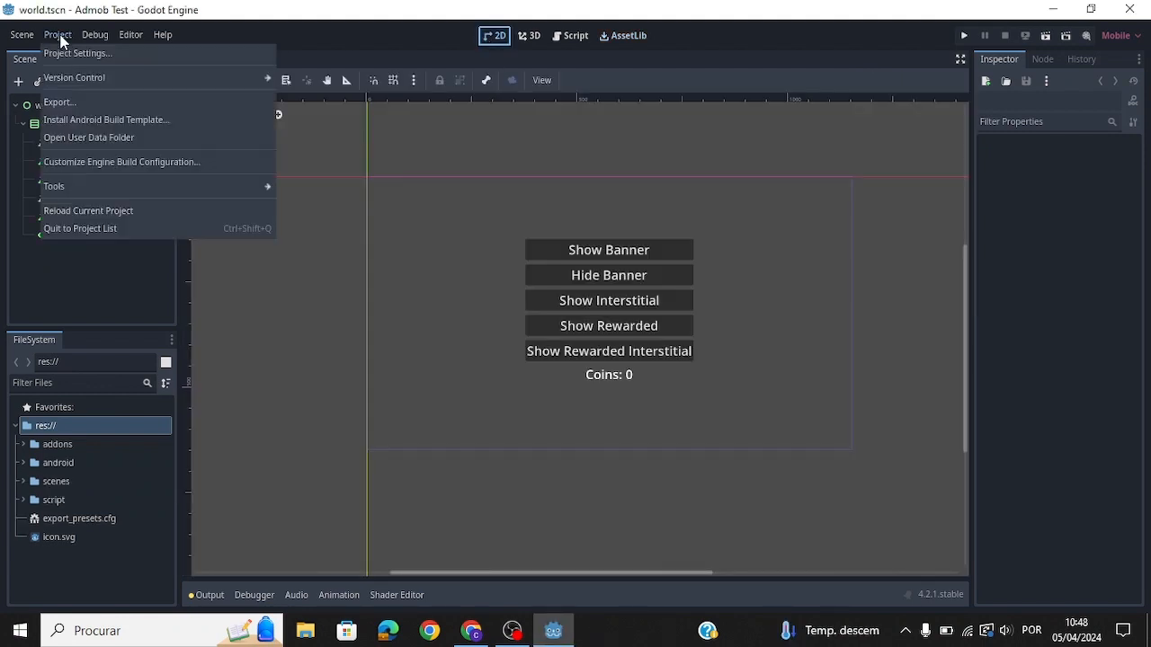
{"action": "left_click", "coordinate": [77, 53]}
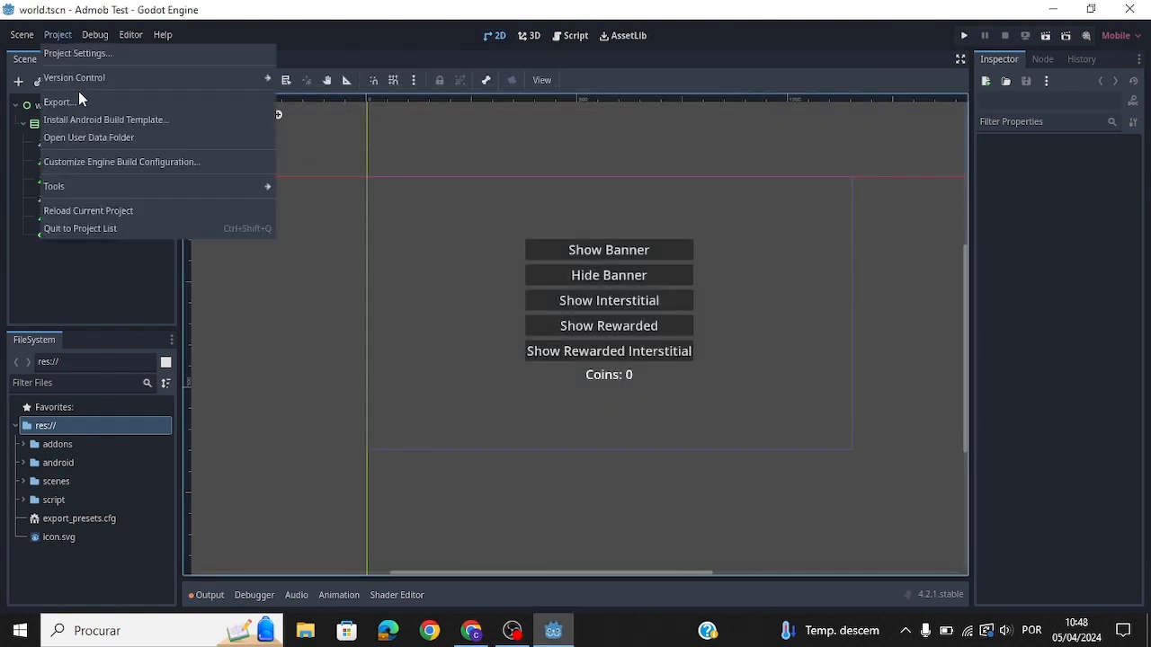
{"action": "left_click", "coordinate": [59, 102]}
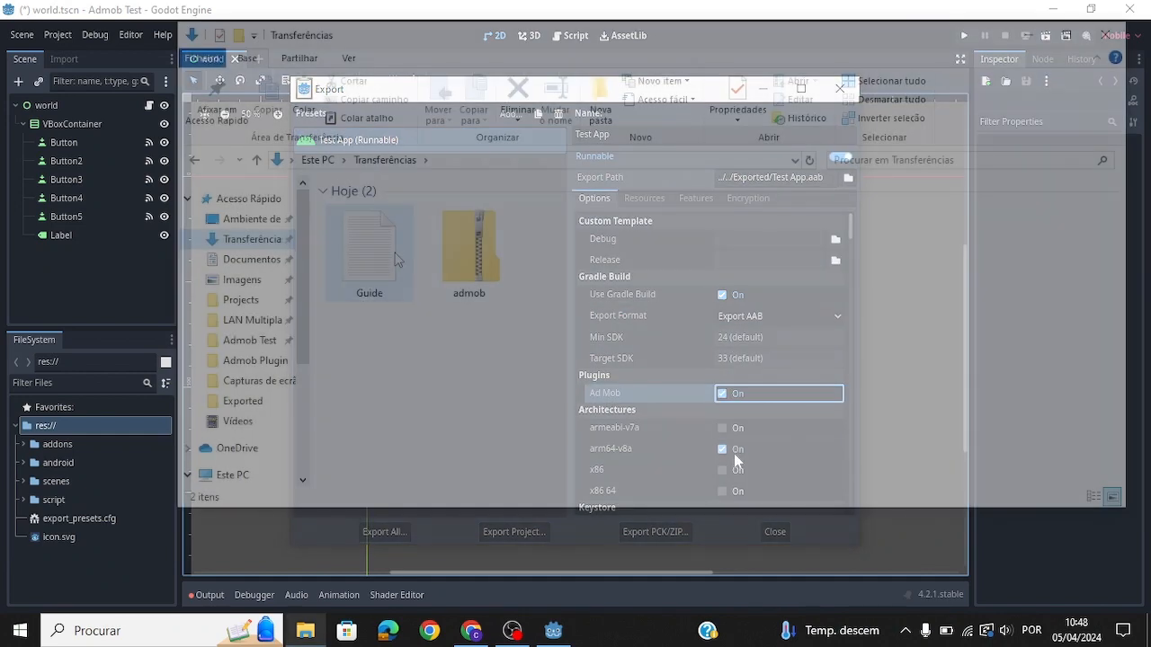
Step: Open AndroidManifest.xml in VS Code and the lightingames.admobtest overview in AdMob
{"action": "double_click", "coordinate": [369, 247]}
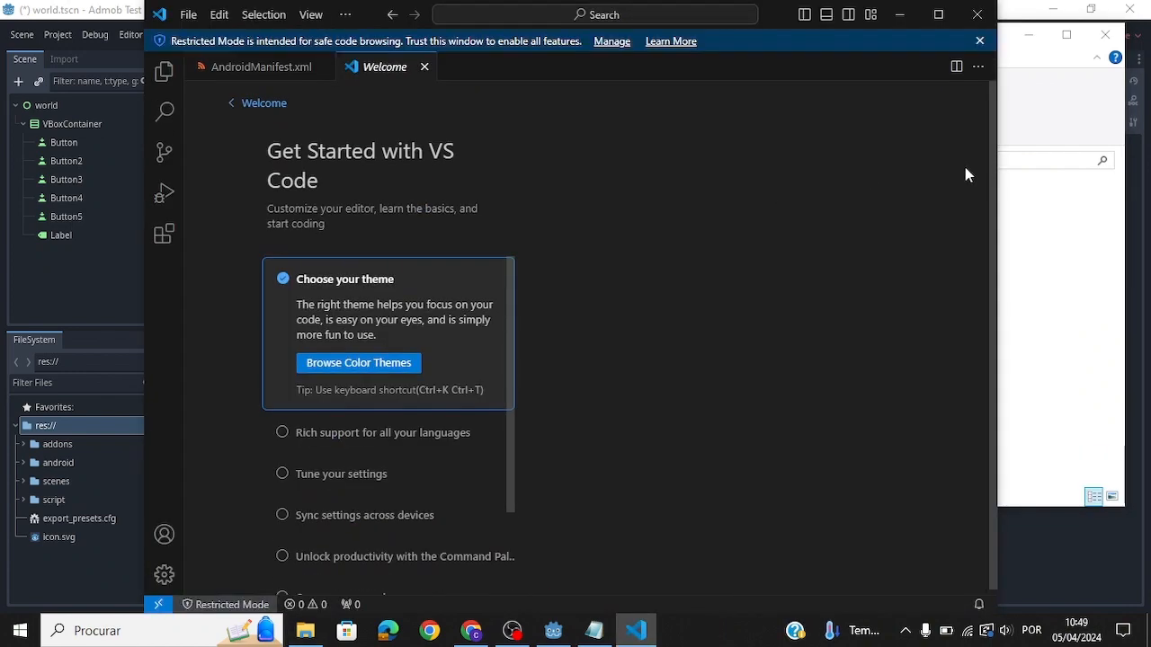
{"action": "left_click", "coordinate": [262, 66]}
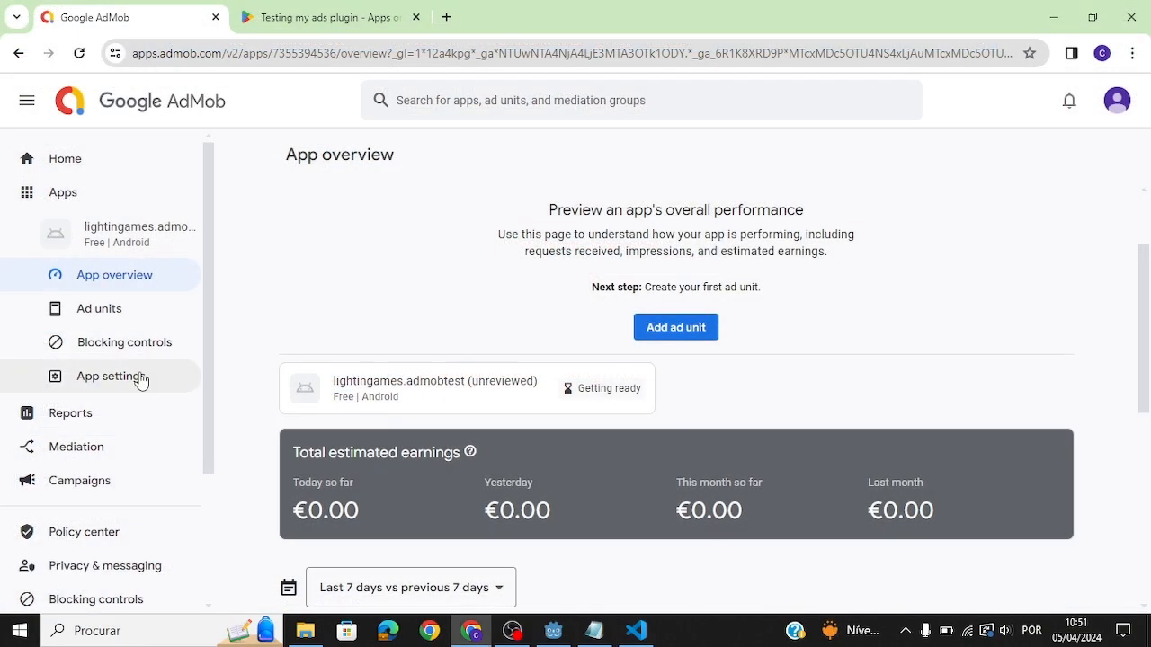
{"action": "left_click", "coordinate": [111, 376]}
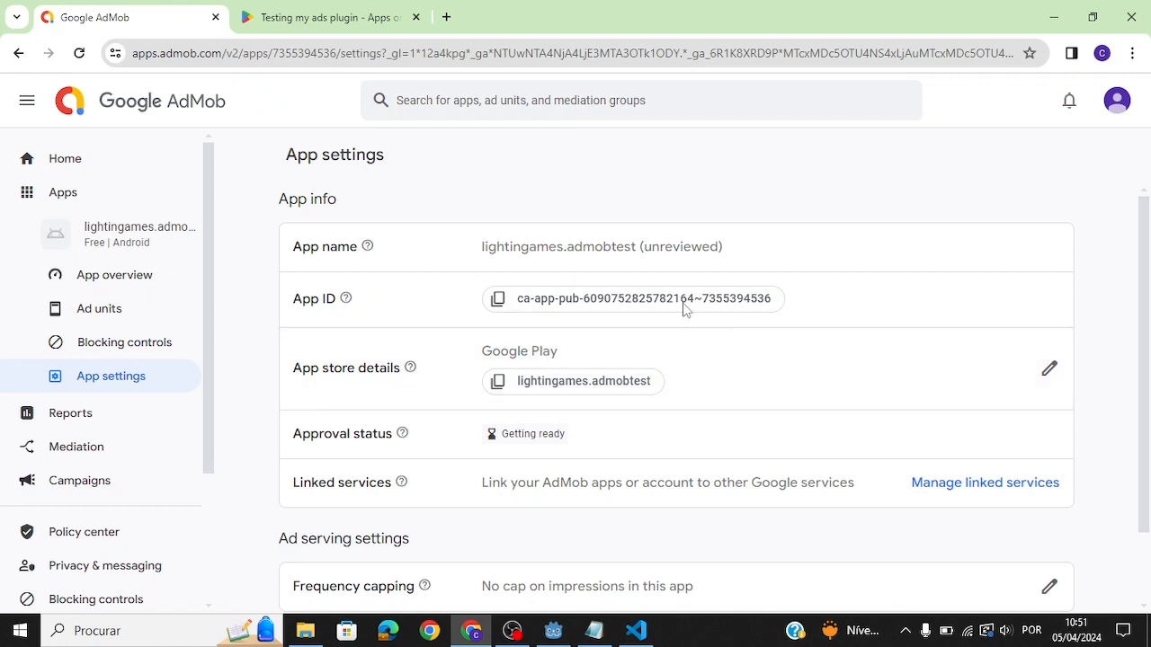
{"action": "left_click", "coordinate": [496, 299]}
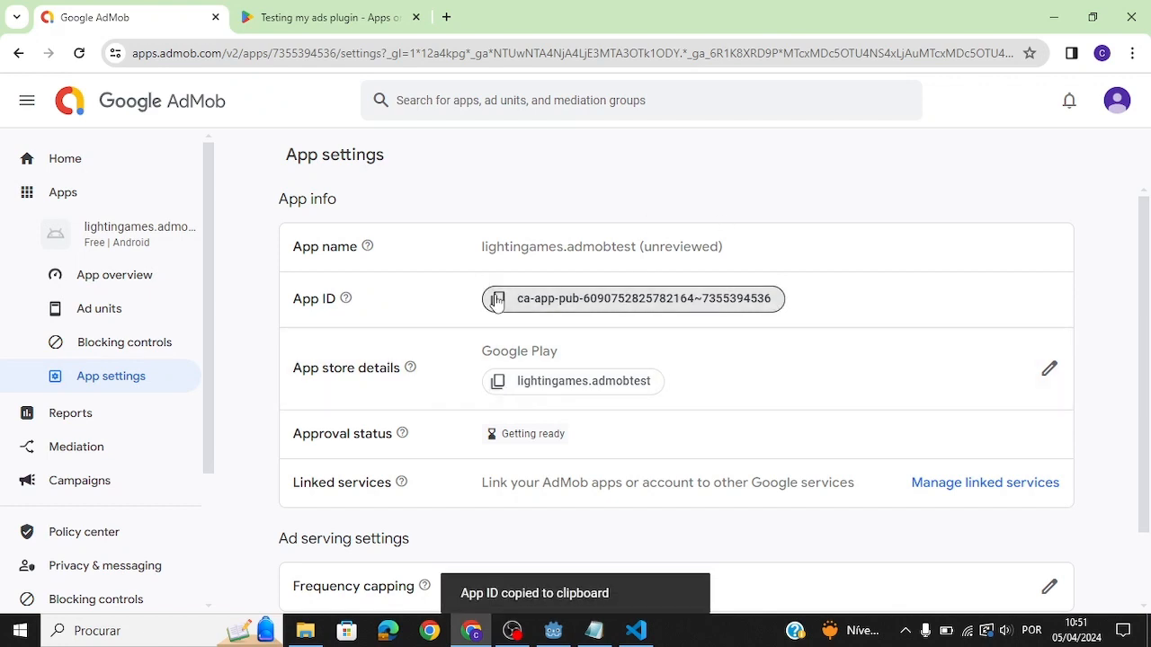
{"action": "left_click", "coordinate": [635, 630]}
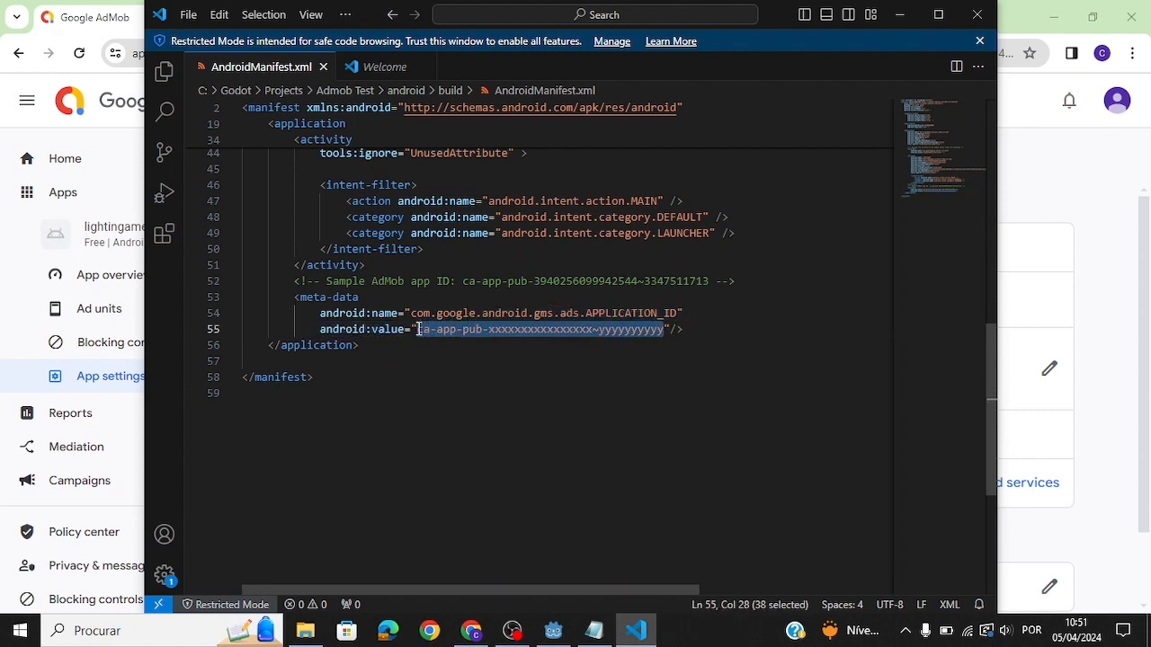
{"action": "type", "text": "ca-app-pub-6090752825782164~7355394536"}
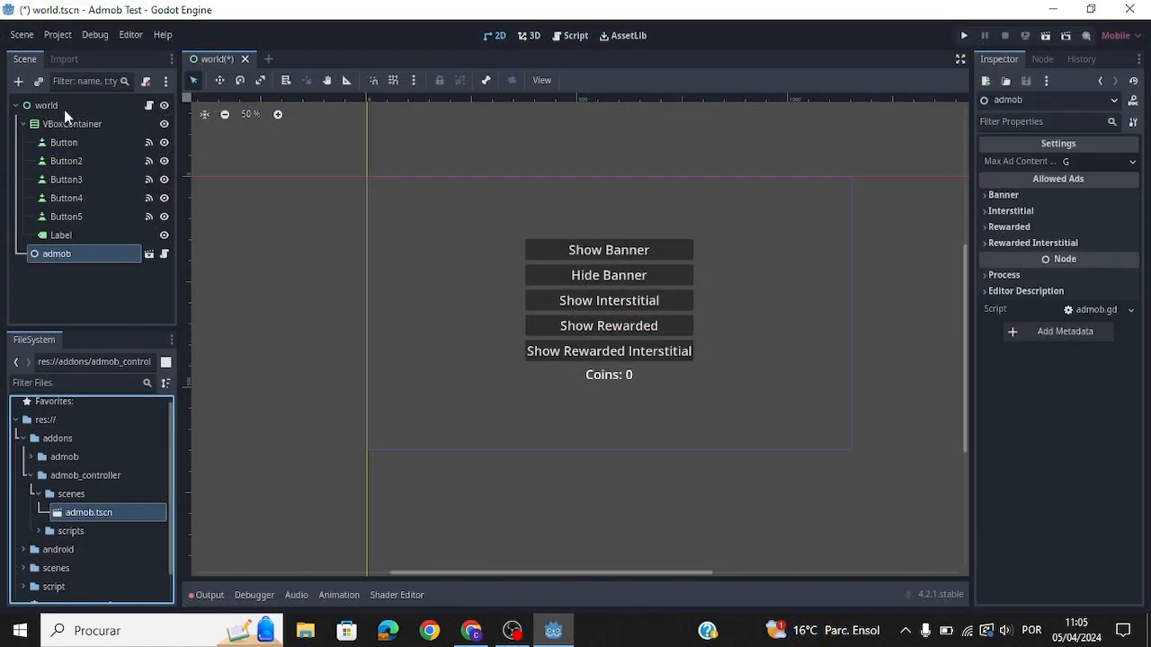
Step: Copy the Banner ad unit ID from AdMob for the Godot admob node
{"action": "left_click", "coordinate": [1097, 161]}
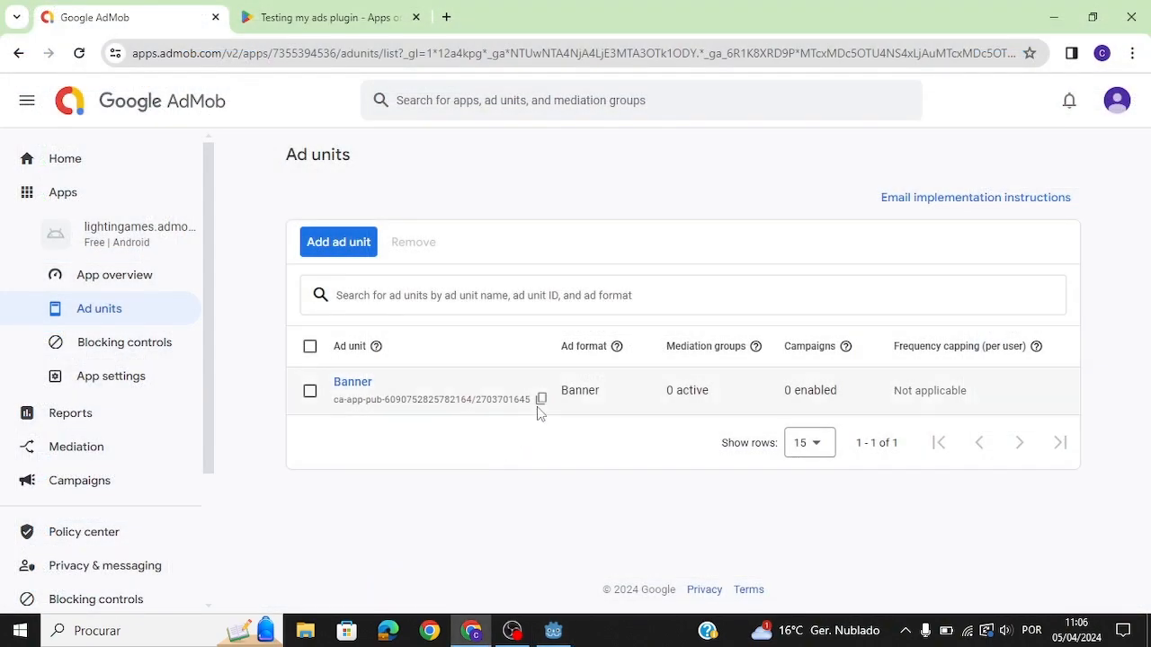
{"action": "left_click", "coordinate": [541, 398]}
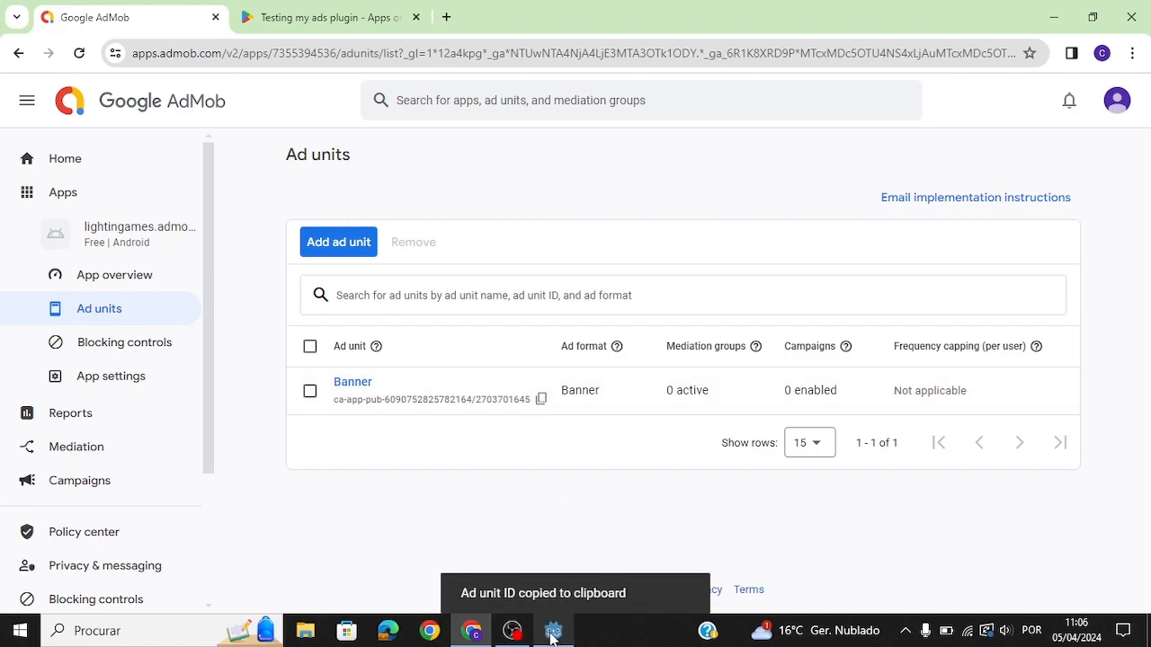
{"action": "left_click", "coordinate": [554, 630]}
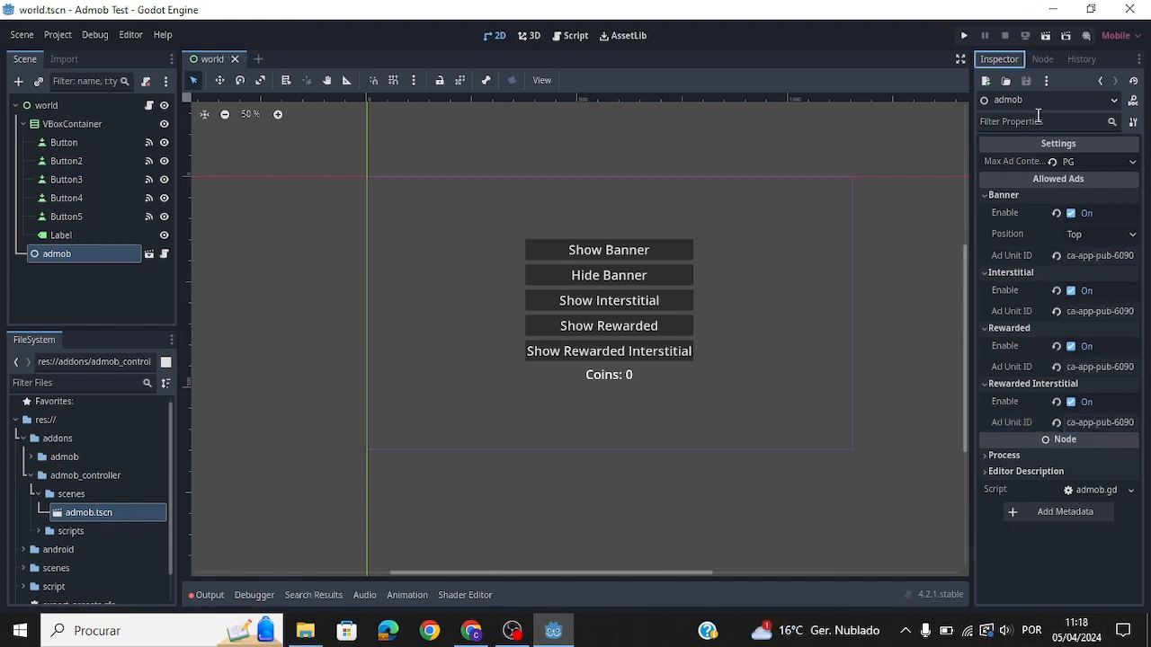
Step: Connect the admob node's rewarded_watched signal to the world script from the Node tab
{"action": "left_click", "coordinate": [1043, 58]}
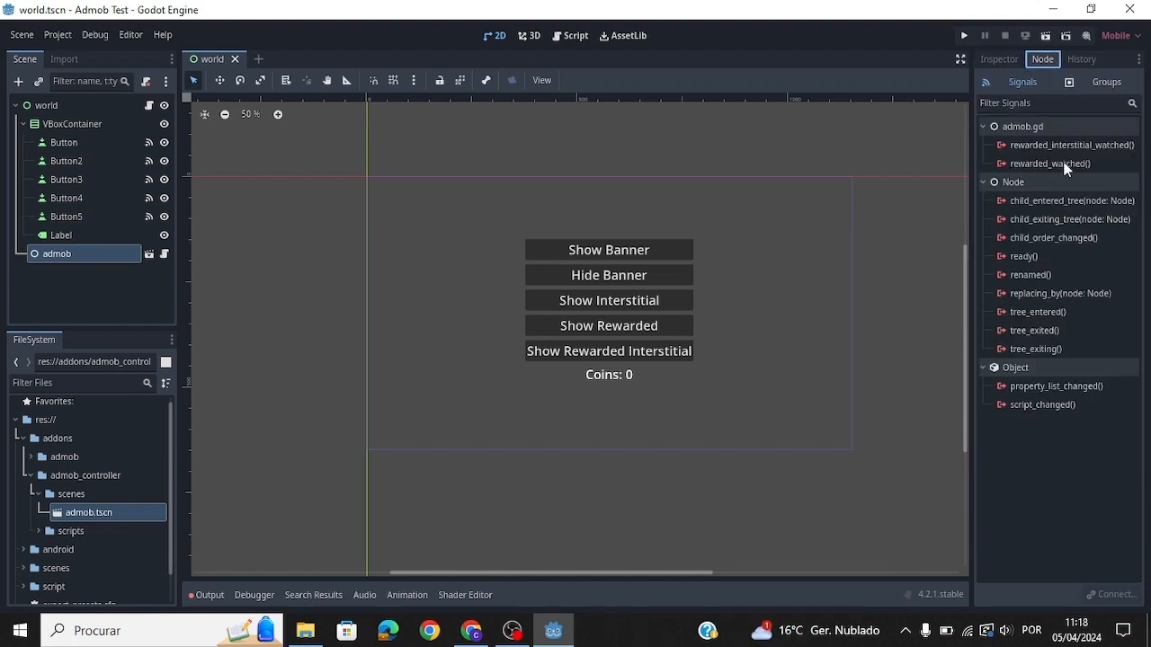
{"action": "double_click", "coordinate": [1054, 164]}
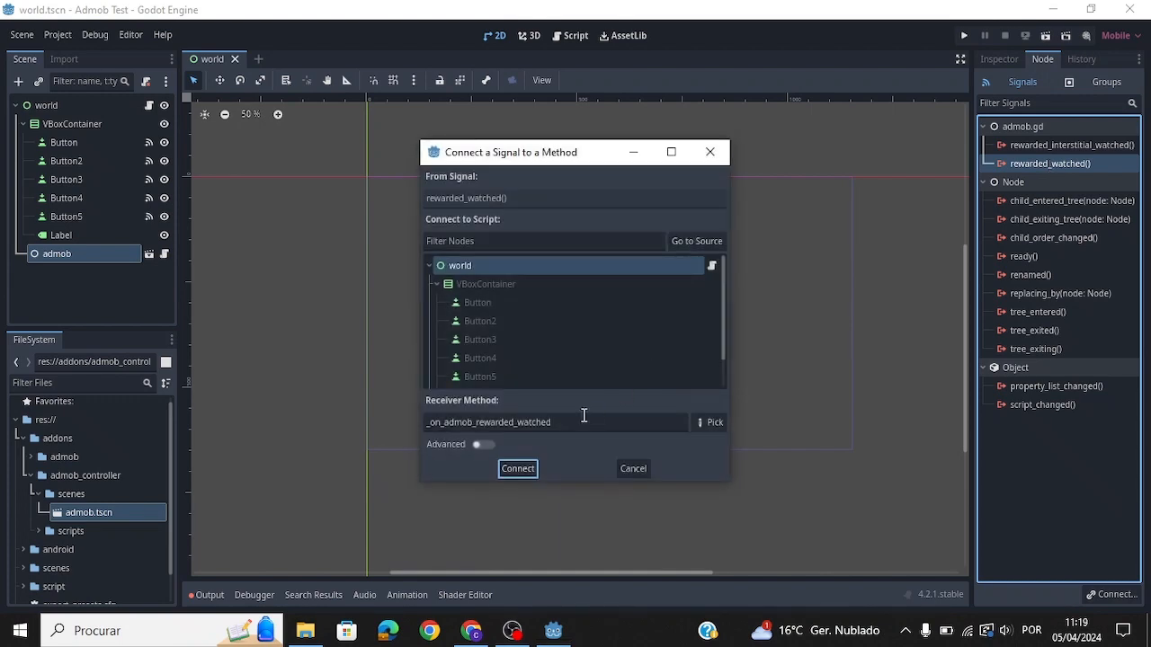
{"action": "left_click", "coordinate": [518, 469]}
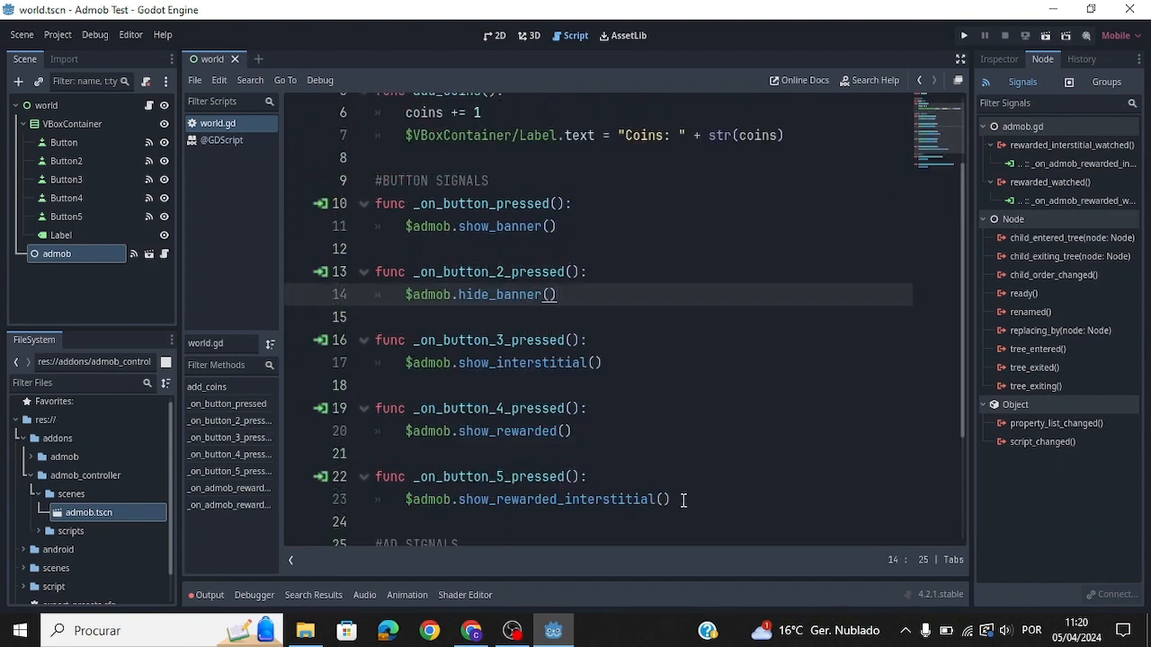
Step: Select the button signal handler code in the world script
{"action": "left_click_drag", "start_coordinate": [378, 203], "coordinate": [669, 500]}
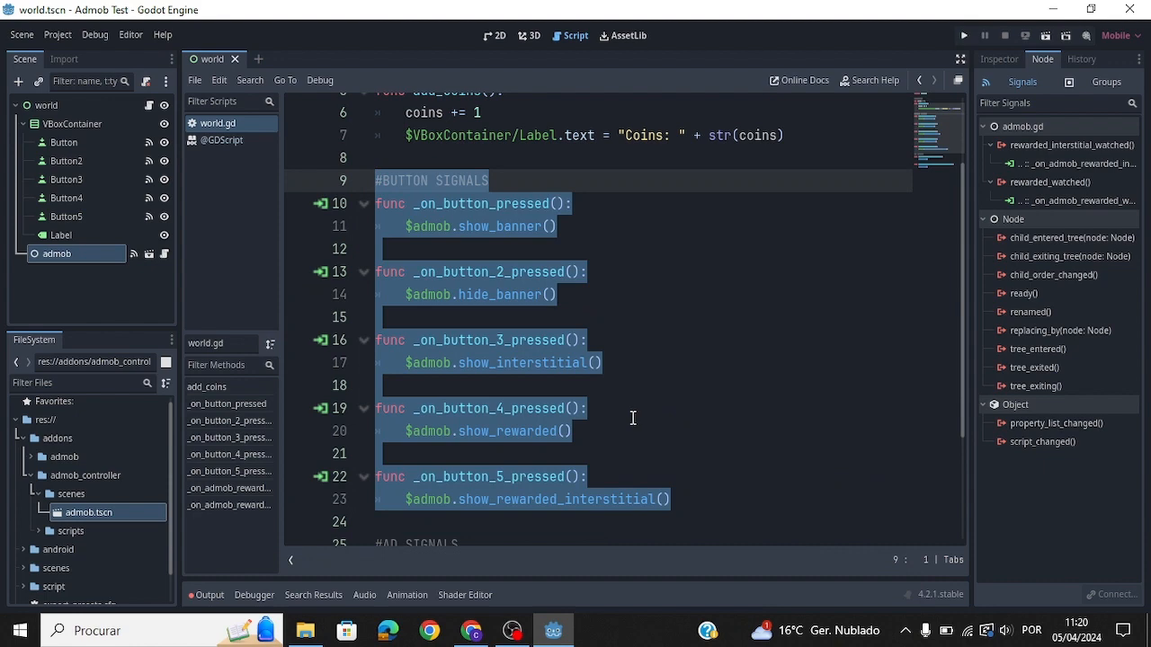
{"action": "scroll", "scroll_direction": "down", "scroll_amount": 3}
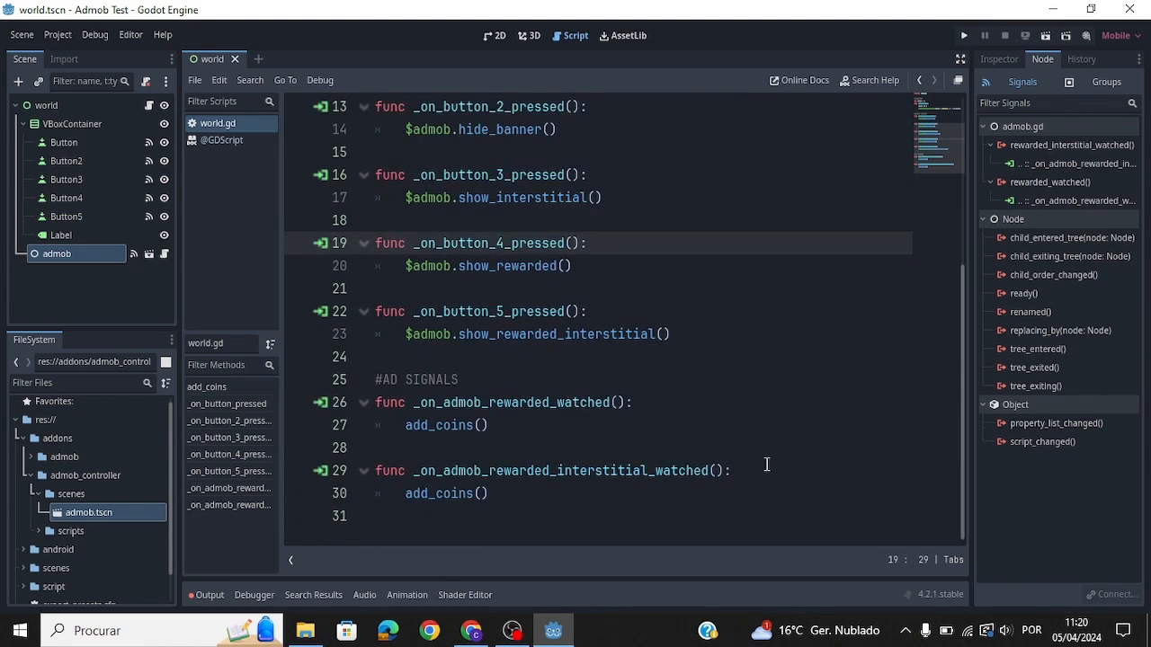
{"action": "left_click_drag", "start_coordinate": [377, 378], "coordinate": [486, 493]}
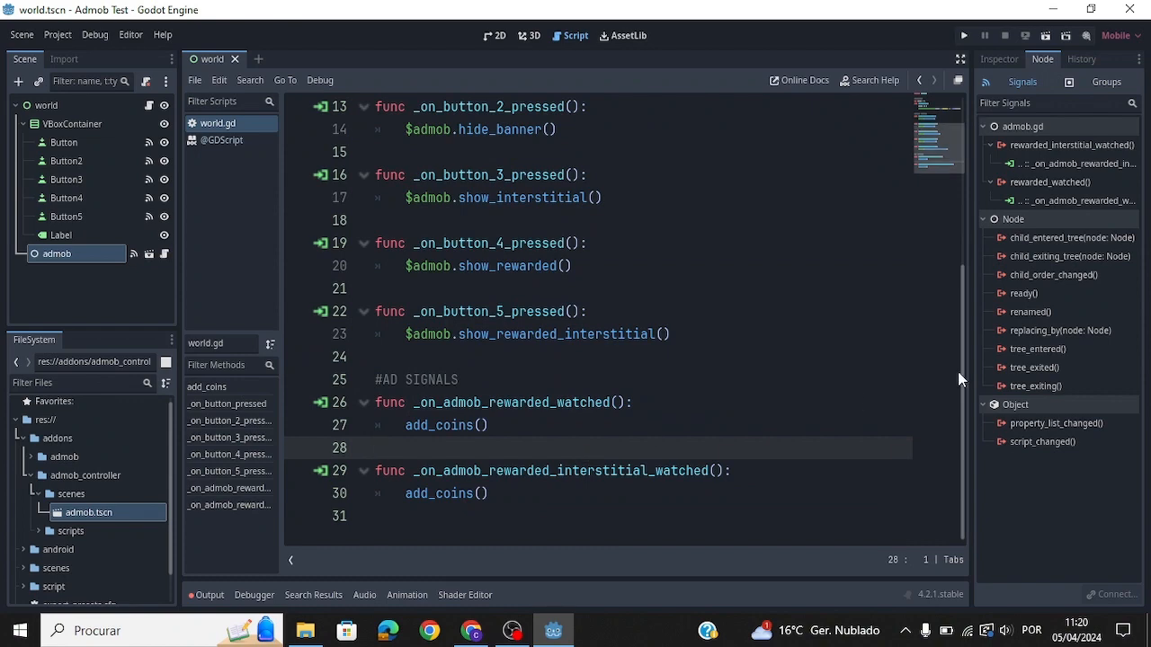
Step: Raise the Android export version code from 8 to 9
{"action": "scroll", "scroll_direction": "up", "scroll_amount": 3}
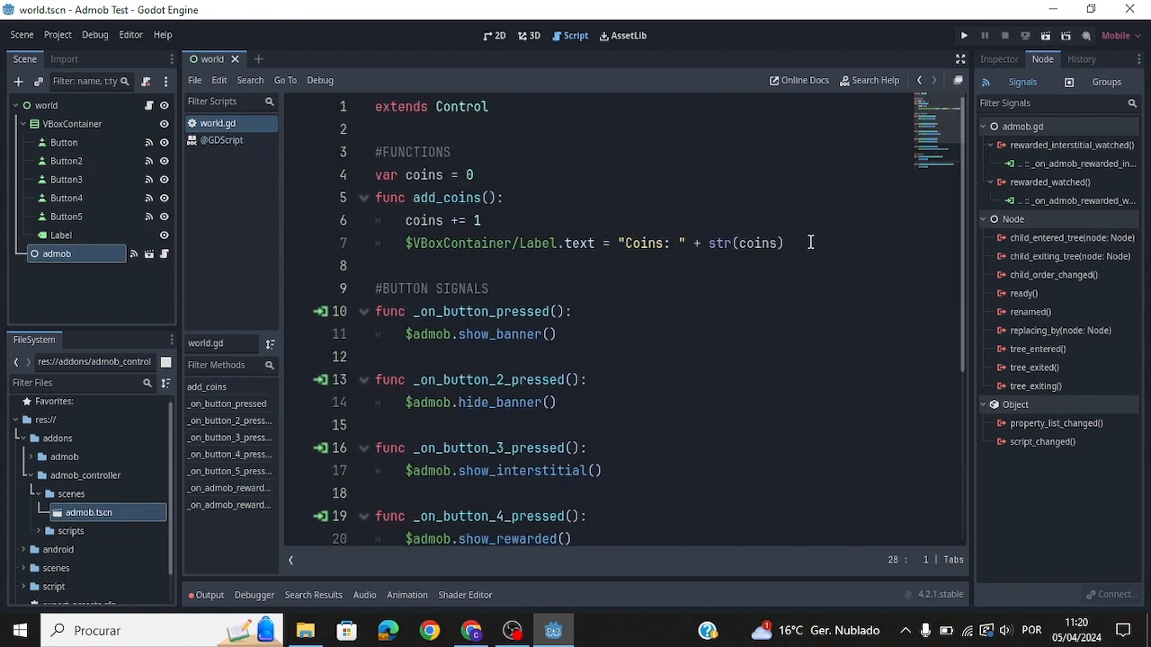
{"action": "left_click_drag", "start_coordinate": [376, 152], "coordinate": [783, 243]}
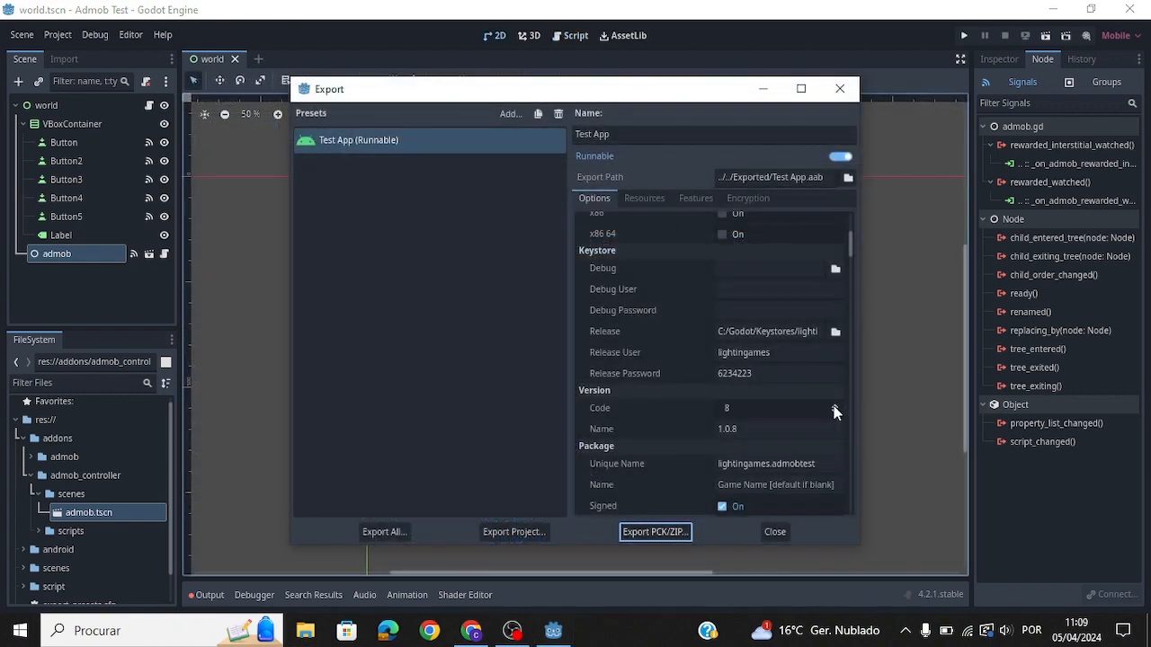
{"action": "left_click", "coordinate": [836, 405]}
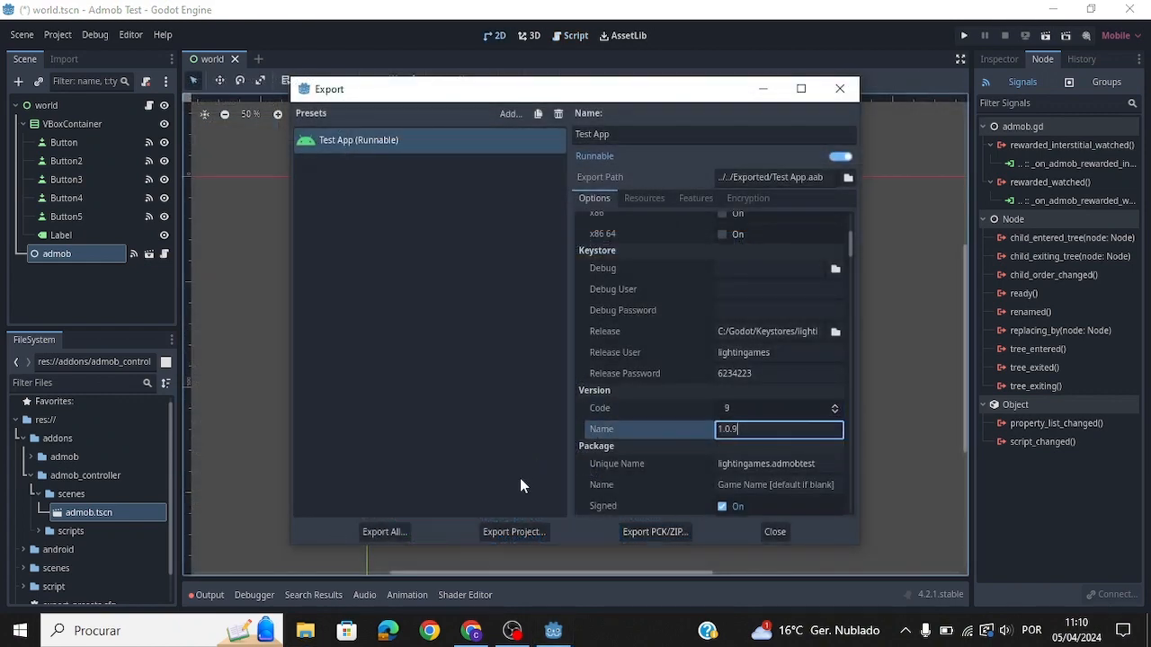